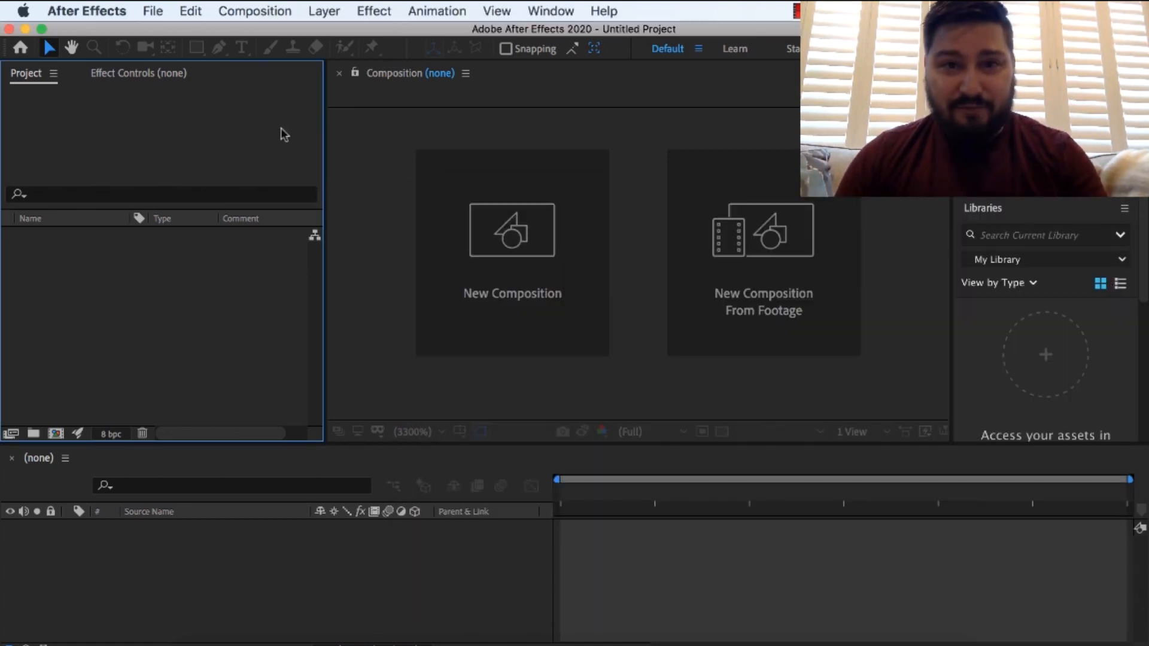
{"action": "mouse_move", "coordinate": [275, 428]}
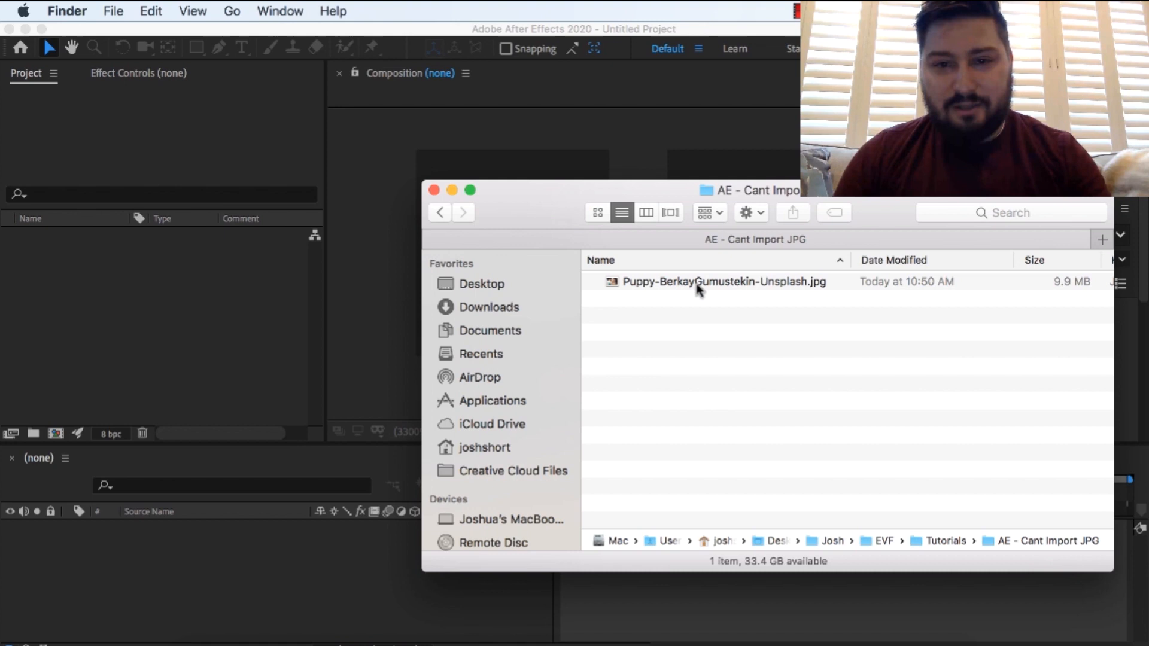
Try importing the puppy JPEG and dismiss the unsupported bit-depth and cannot-import errors.
{"action": "left_click_drag", "start_coordinate": [722, 281], "coordinate": [190, 300]}
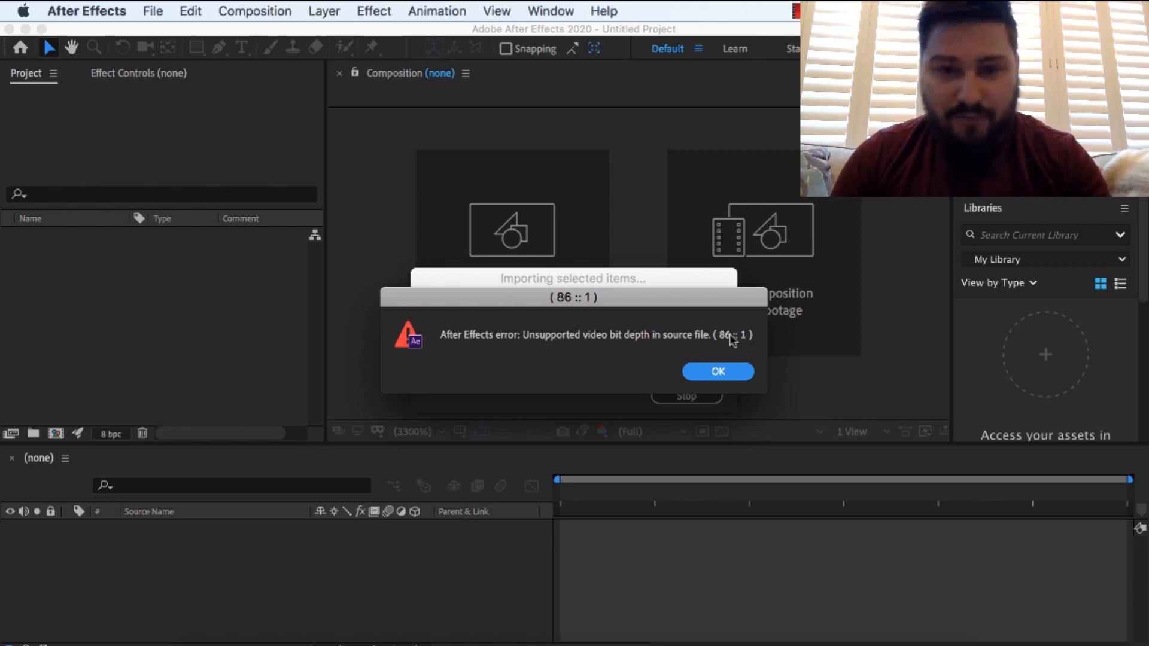
{"action": "left_click", "coordinate": [718, 371]}
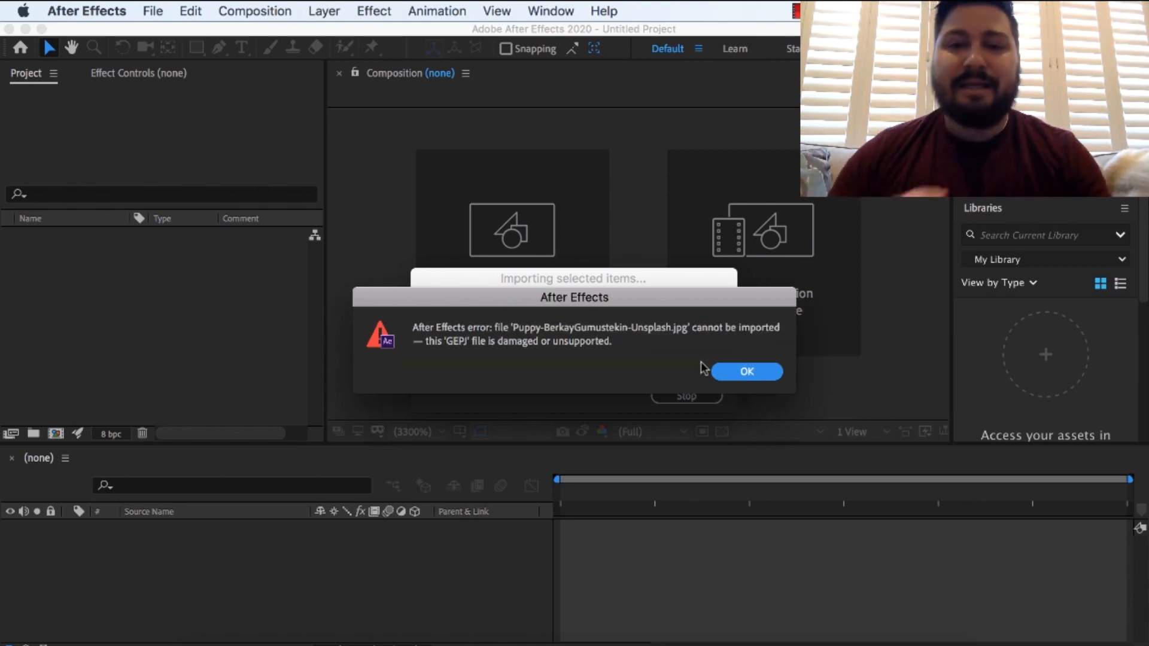
{"action": "mouse_move", "coordinate": [705, 370]}
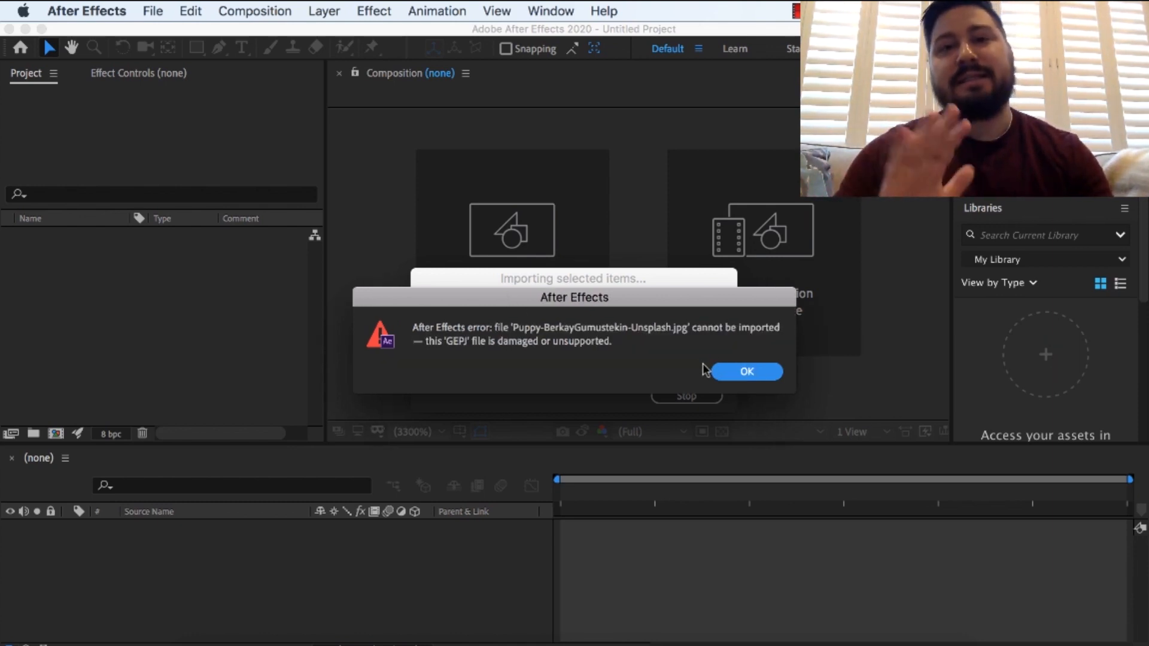
{"action": "left_click", "coordinate": [746, 371]}
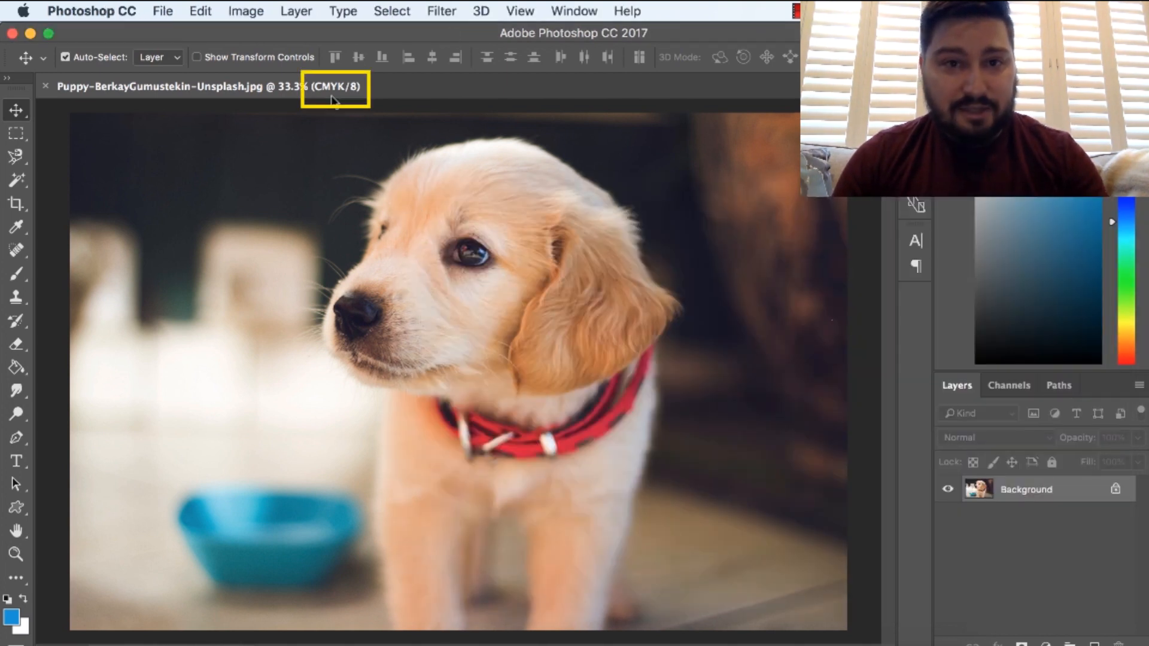
{"action": "mouse_move", "coordinate": [319, 99]}
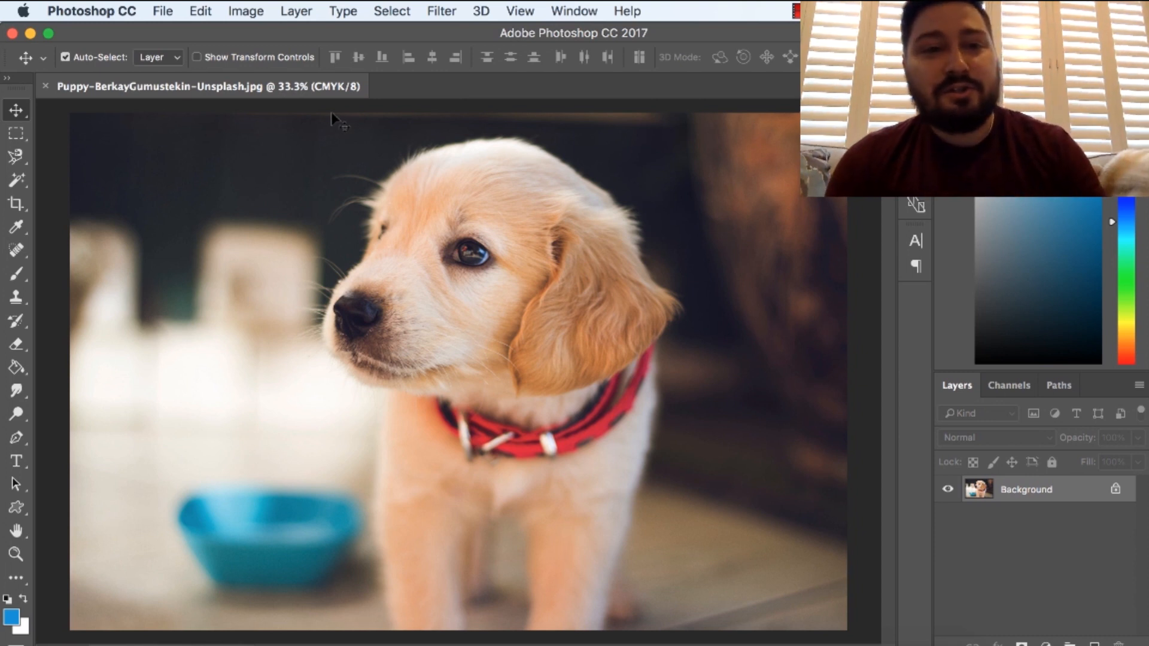
Convert the puppy image to RGB Color, save it, and import the JPEG.
{"action": "left_click", "coordinate": [246, 11]}
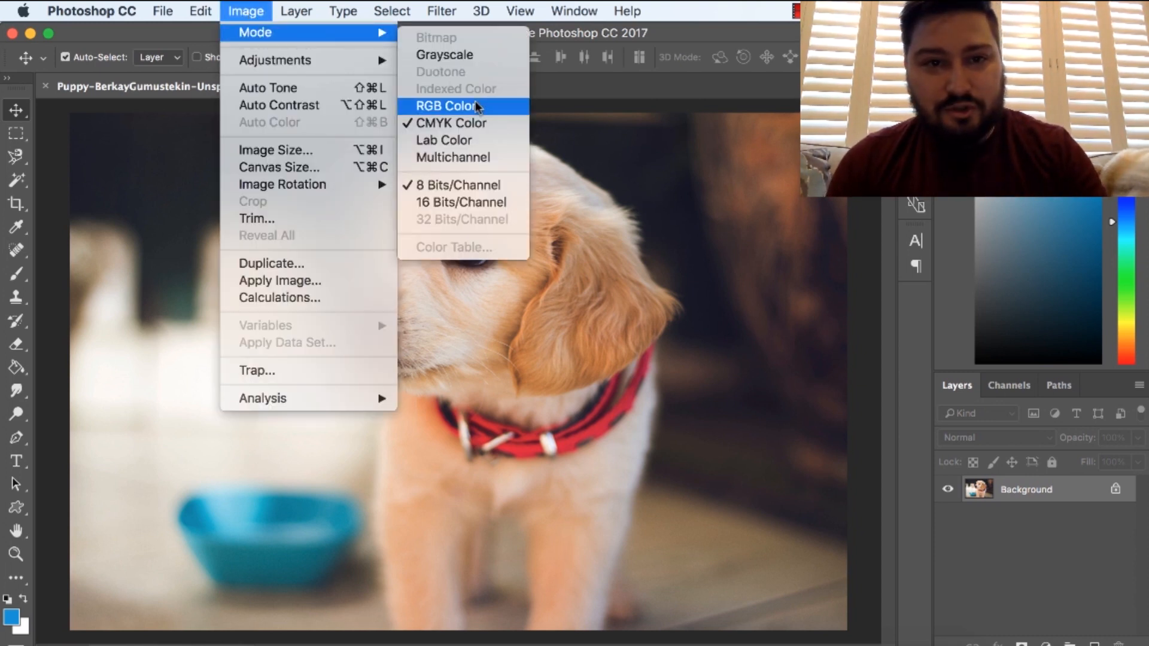
{"action": "mouse_move", "coordinate": [487, 111]}
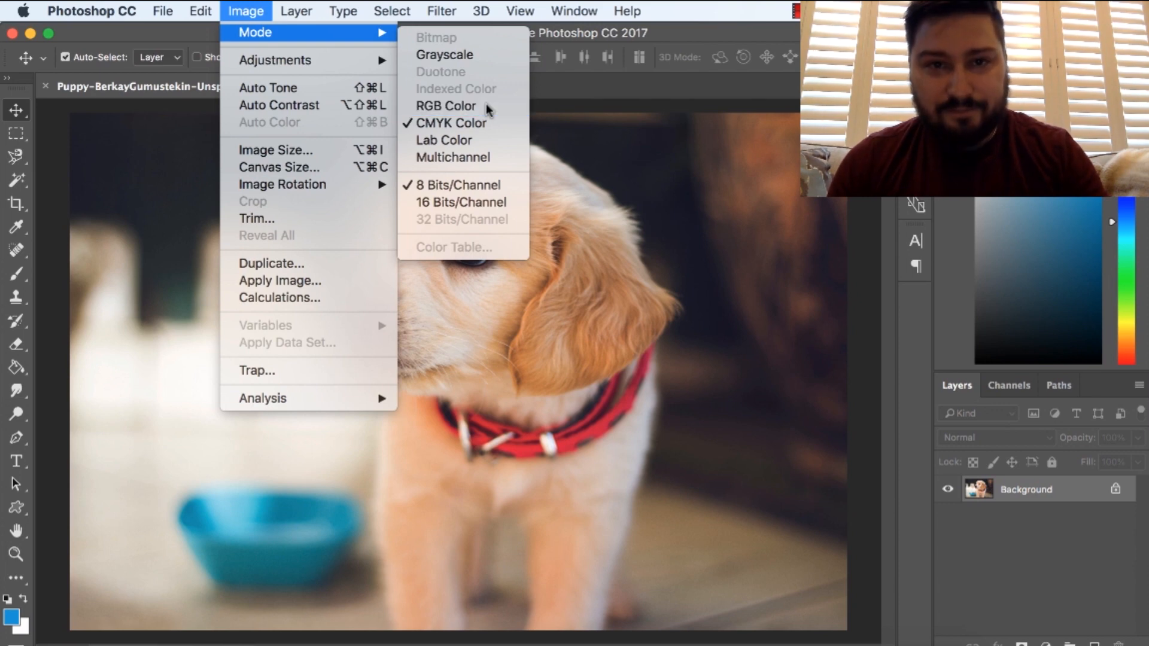
{"action": "left_click", "coordinate": [445, 107]}
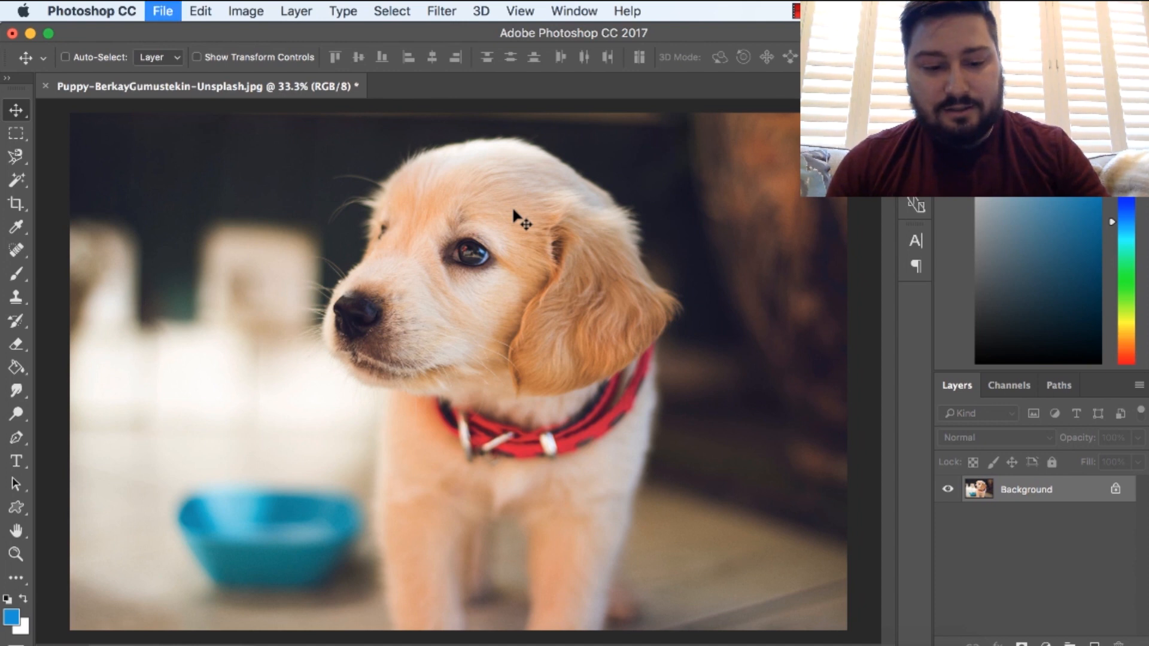
{"action": "left_click", "coordinate": [66, 56]}
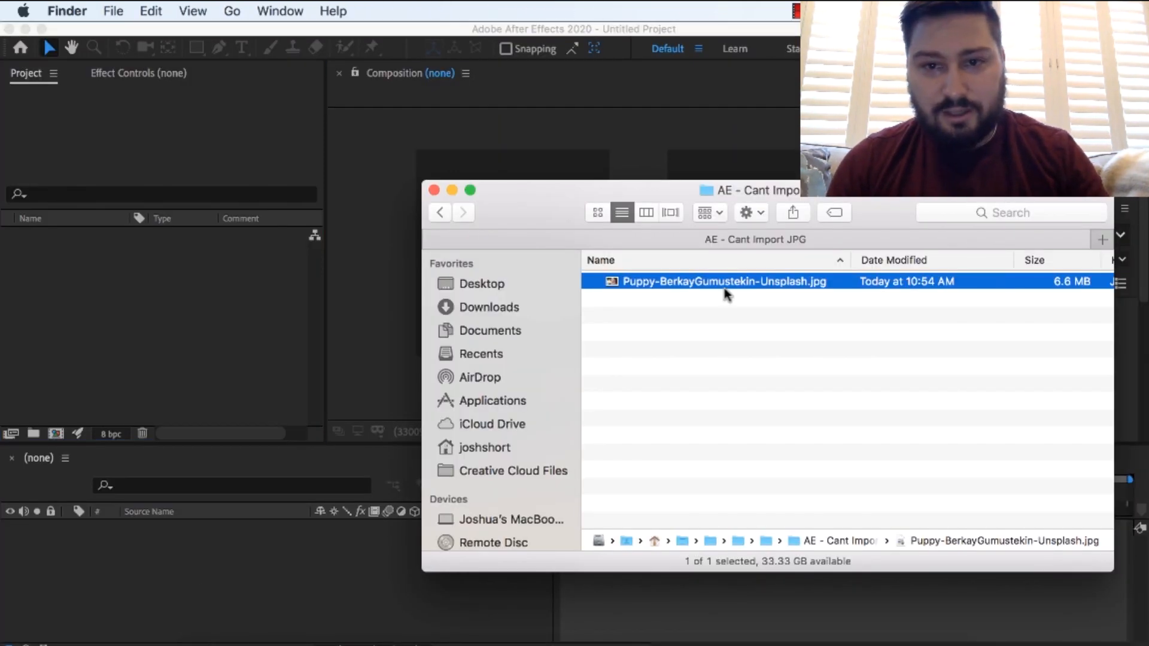
{"action": "double_click", "coordinate": [724, 281]}
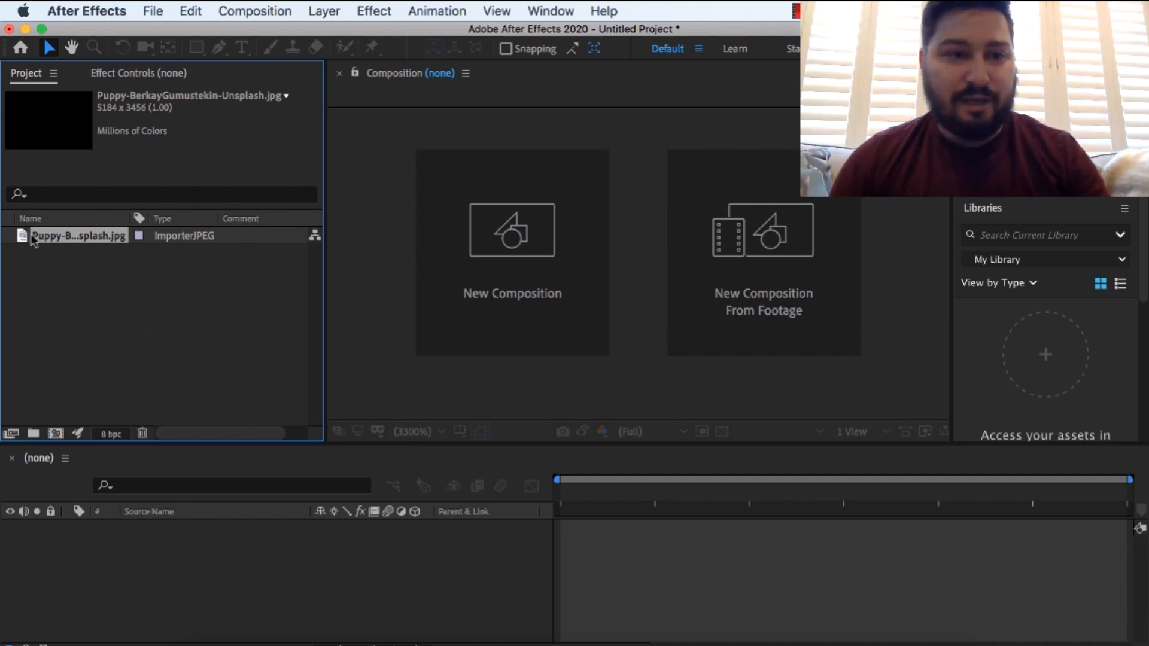
Open the imported puppy JPEG from the Project panel in the Footage viewer.
{"action": "double_click", "coordinate": [79, 235]}
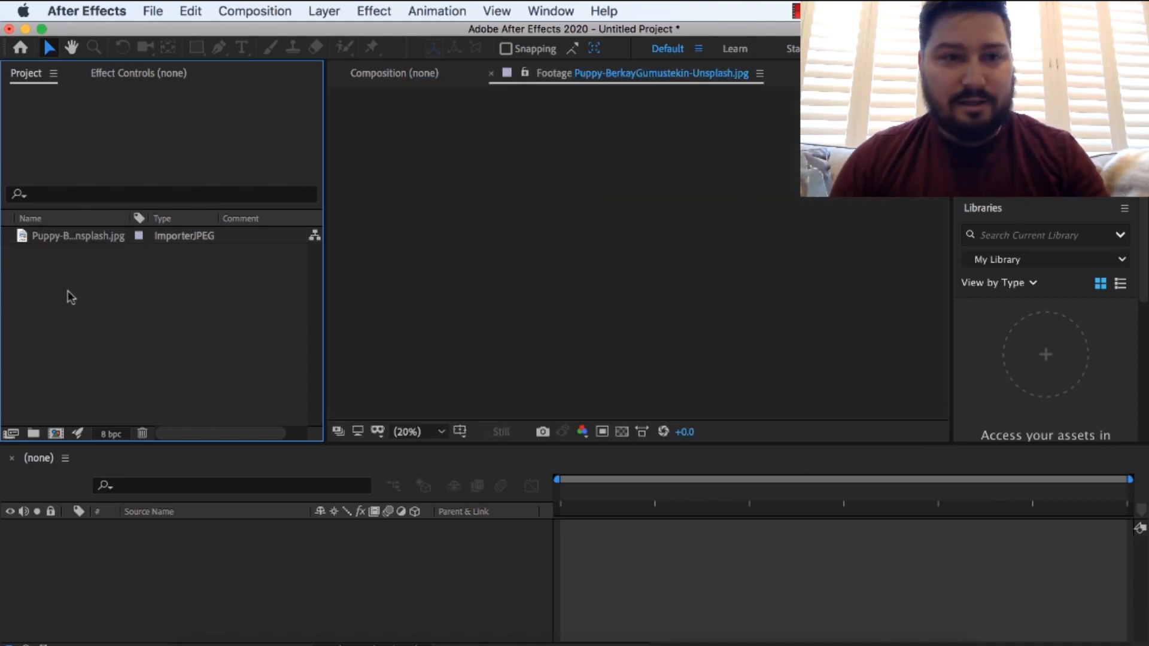
{"action": "left_click", "coordinate": [78, 235]}
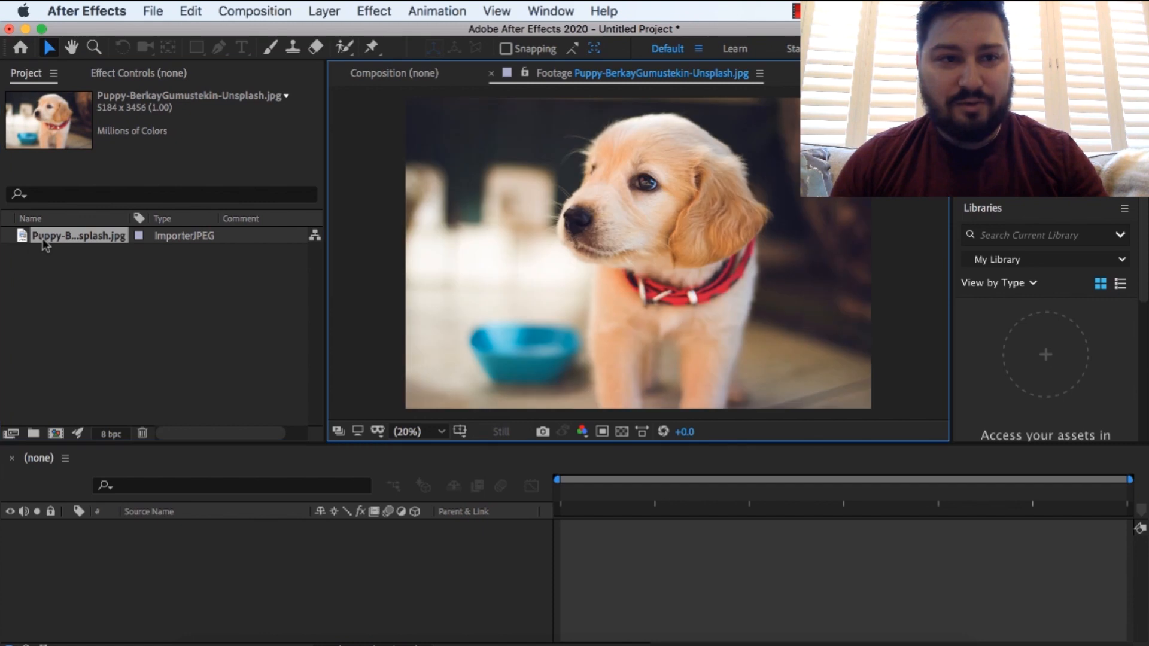